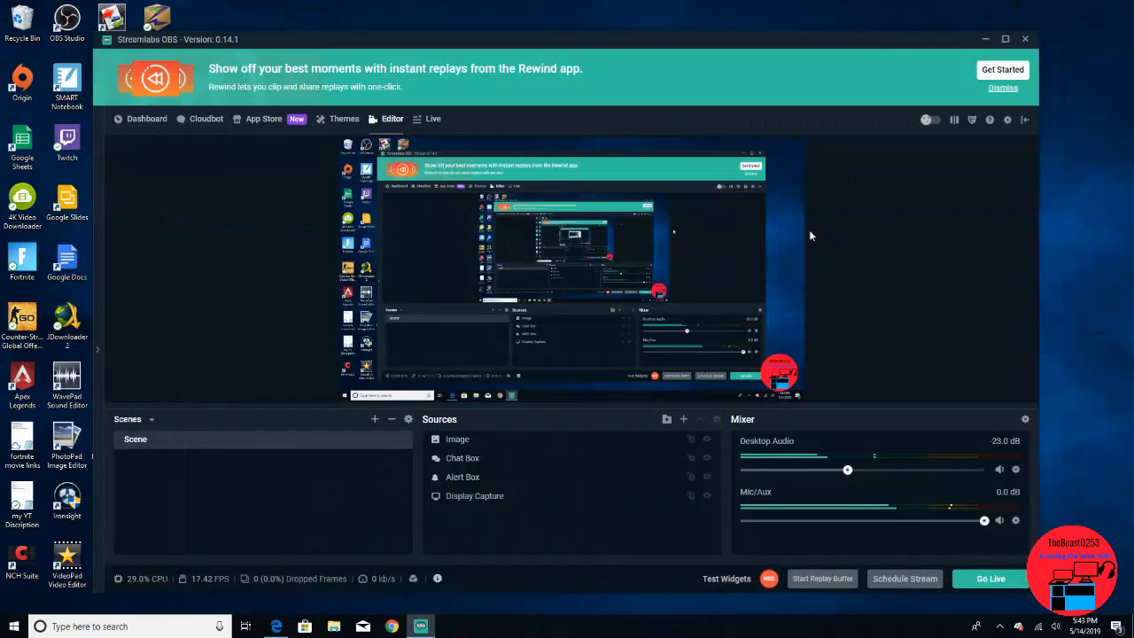
mouse_move(981, 238)
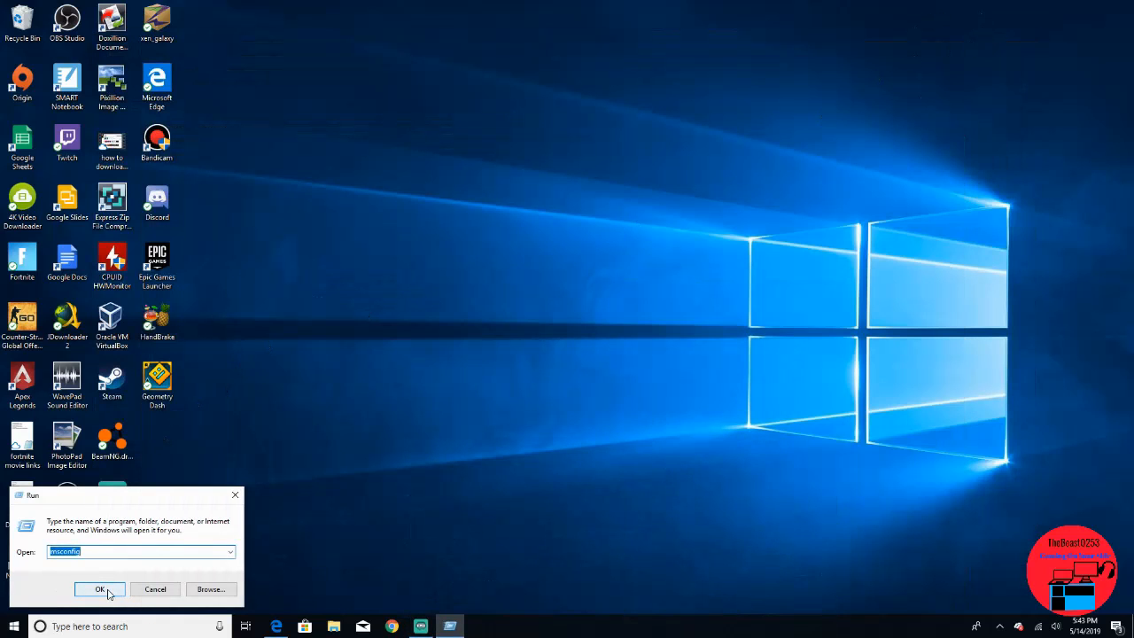
- Launch System Configuration (msconfig) from the Run dialog
click(99, 588)
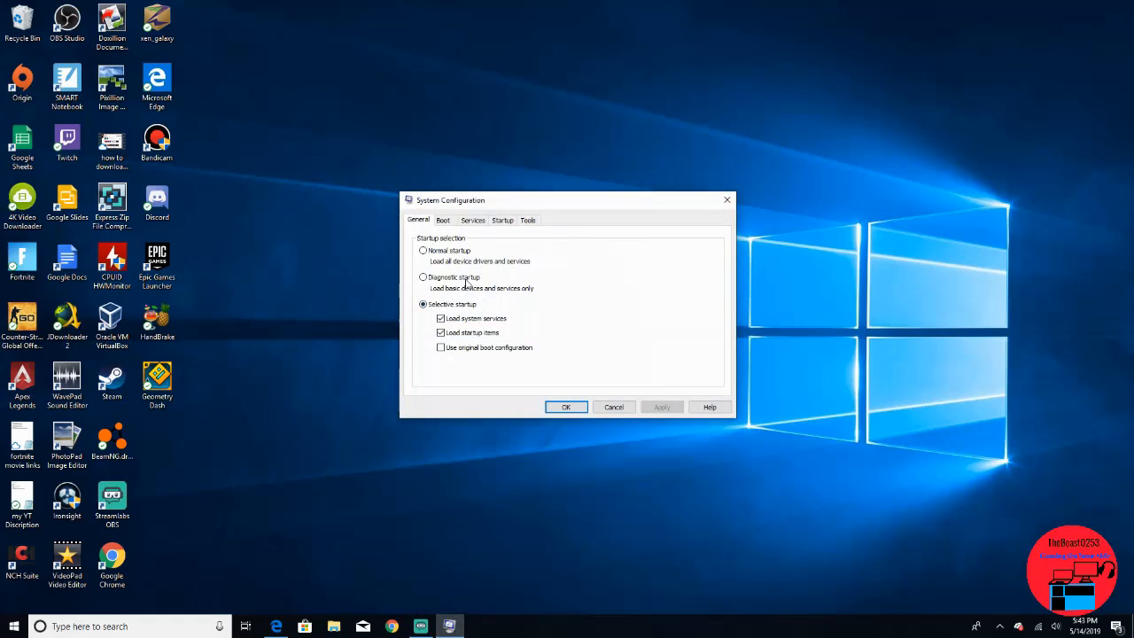
- Show the BOOT Advanced Options window for the Windows 10 boot entry
click(443, 220)
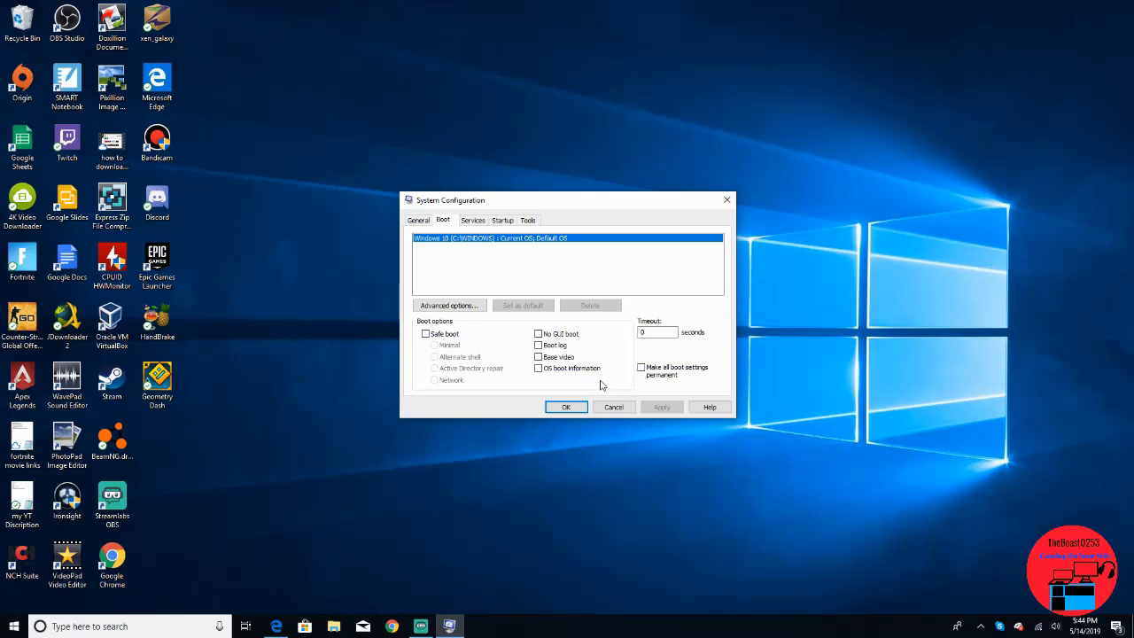
mouse_move(488, 283)
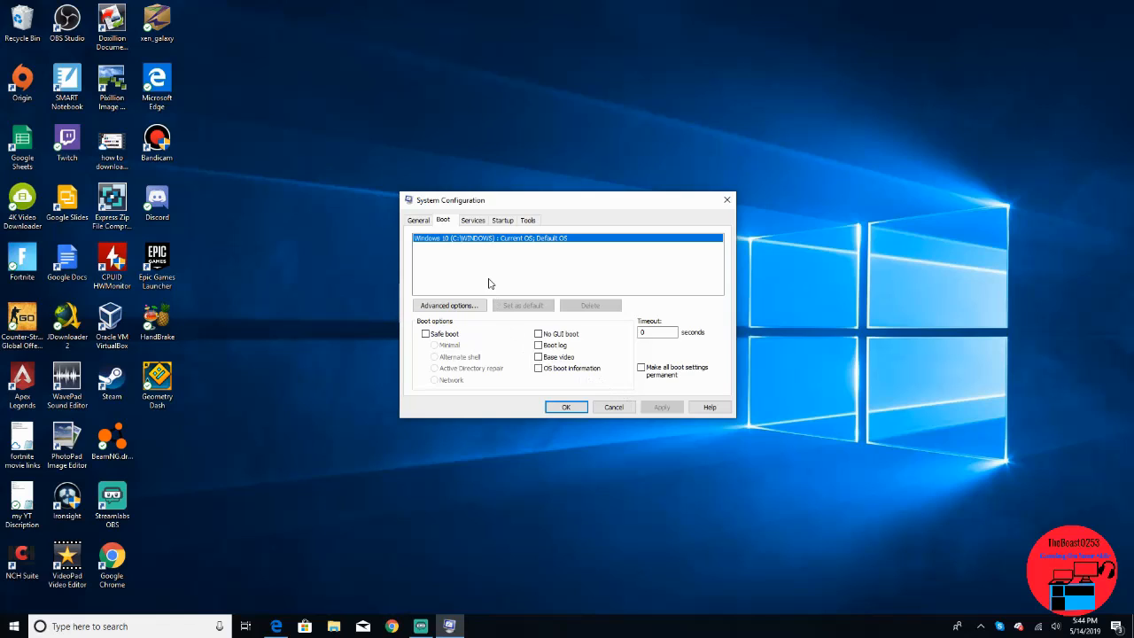
click(450, 304)
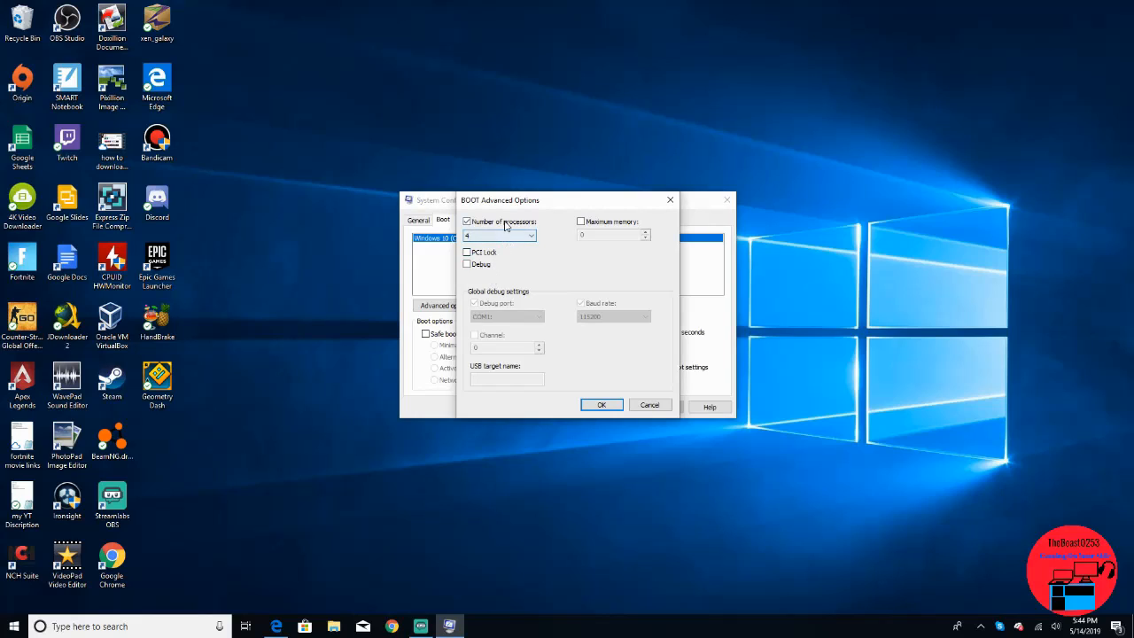
- Set Number of processors to the maximum 4, leave Maximum memory off, and confirm
click(532, 234)
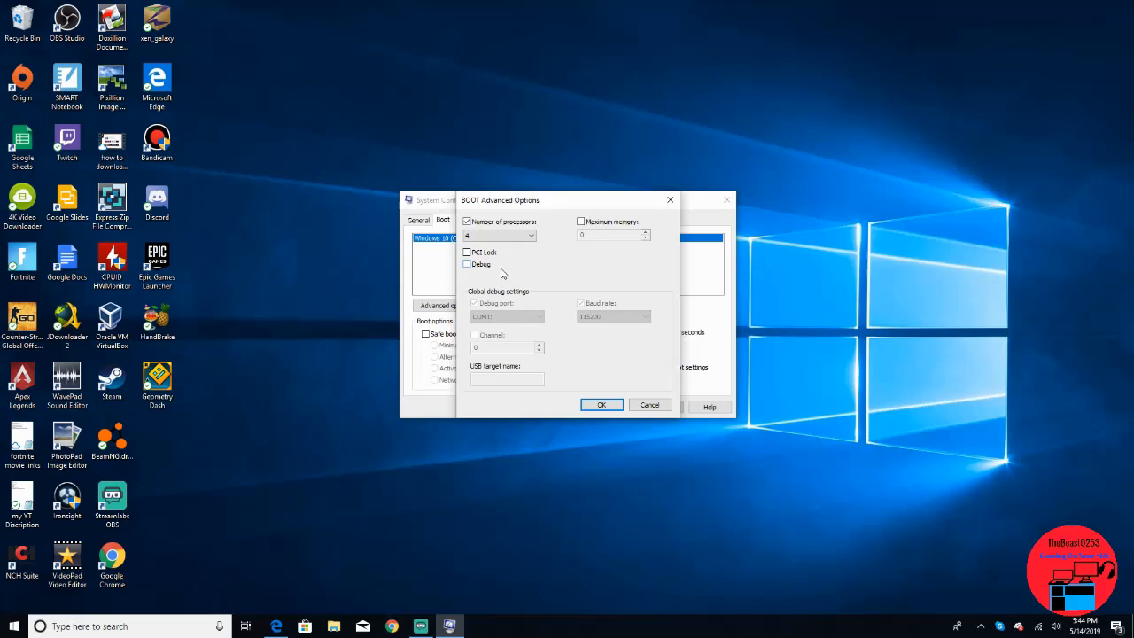
mouse_move(528, 262)
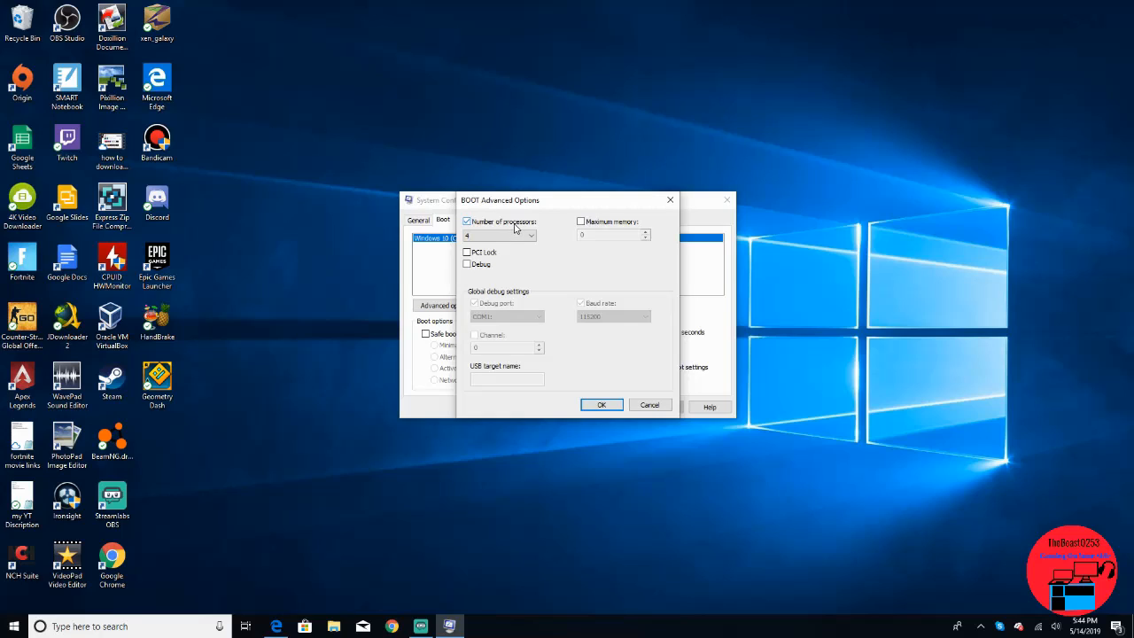
mouse_move(567, 266)
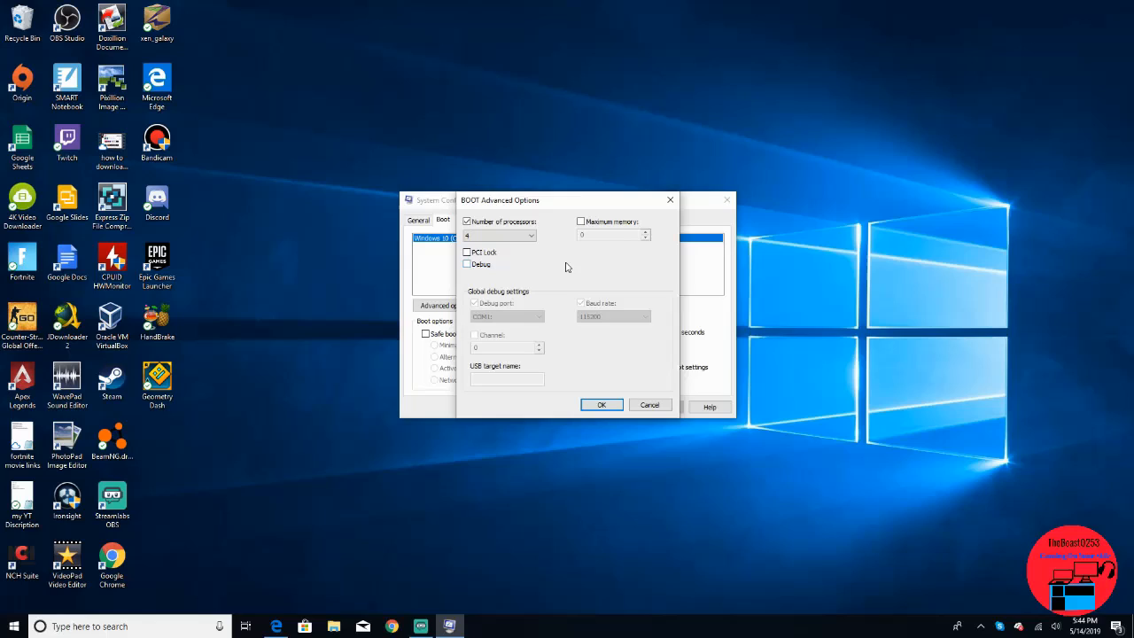
click(581, 221)
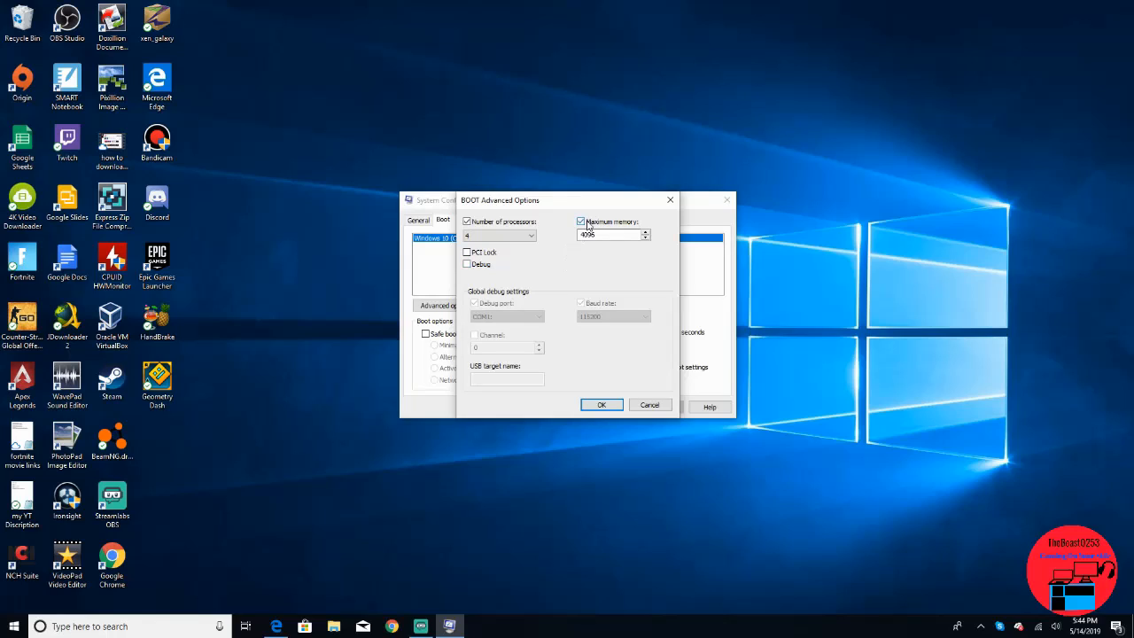
click(581, 222)
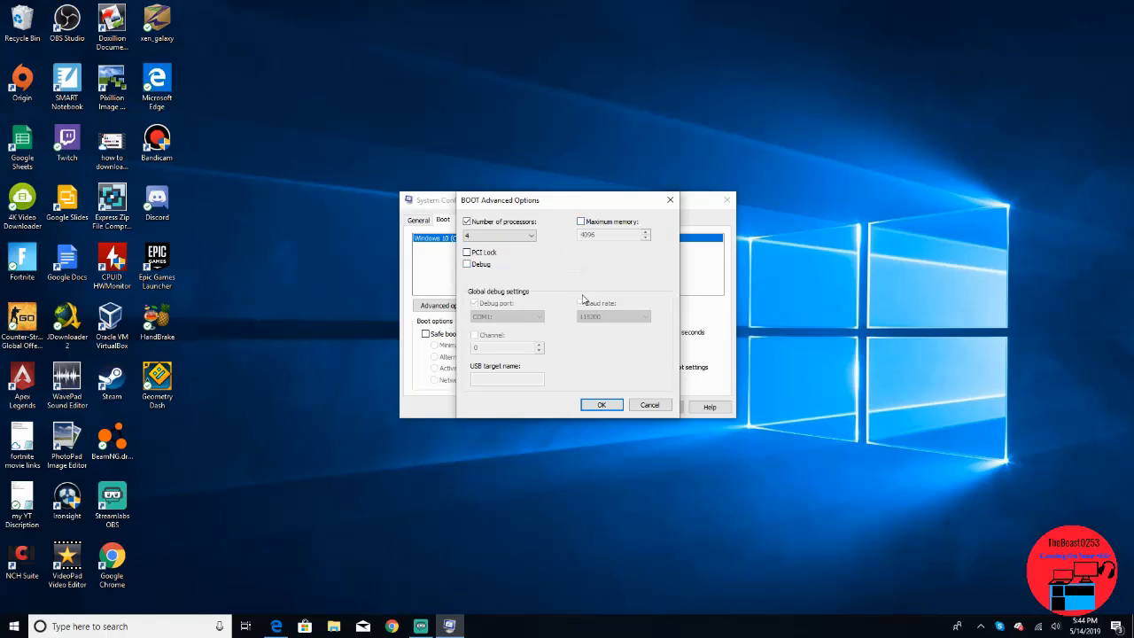
click(600, 403)
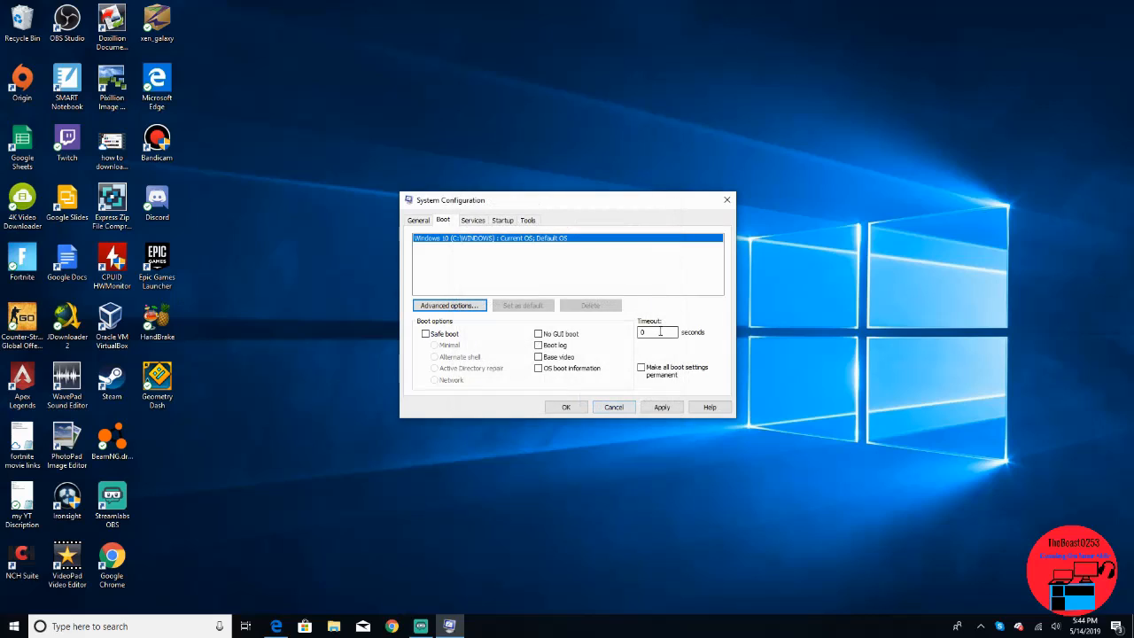
- Apply the boot changes and close System Configuration
click(663, 405)
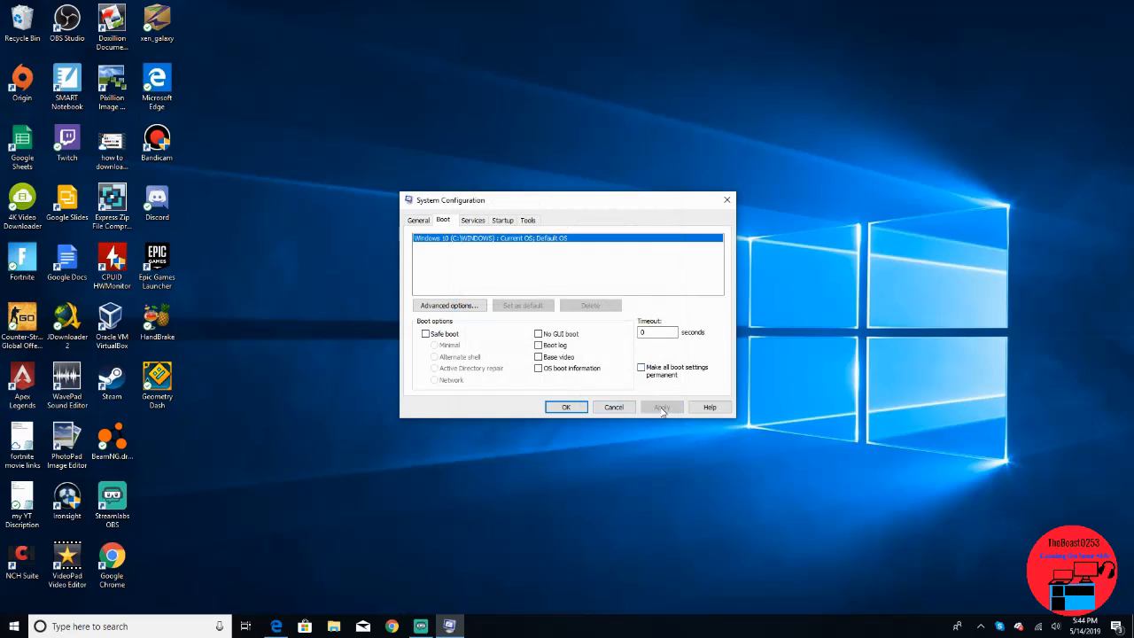
click(660, 405)
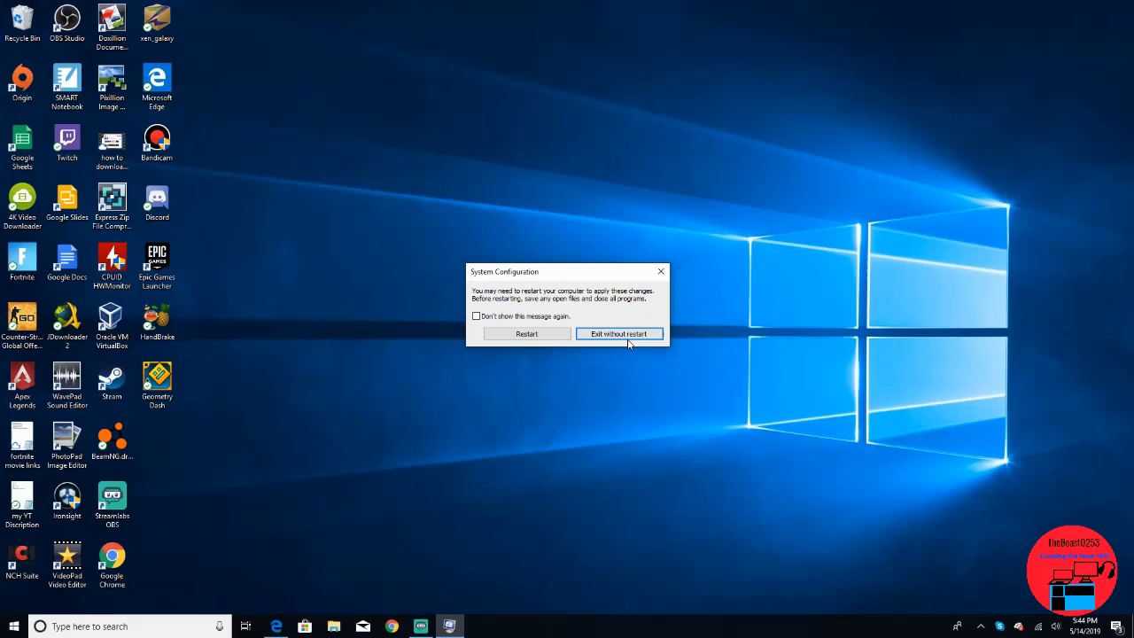
- Dismiss the restart notice with Exit without restart
click(616, 333)
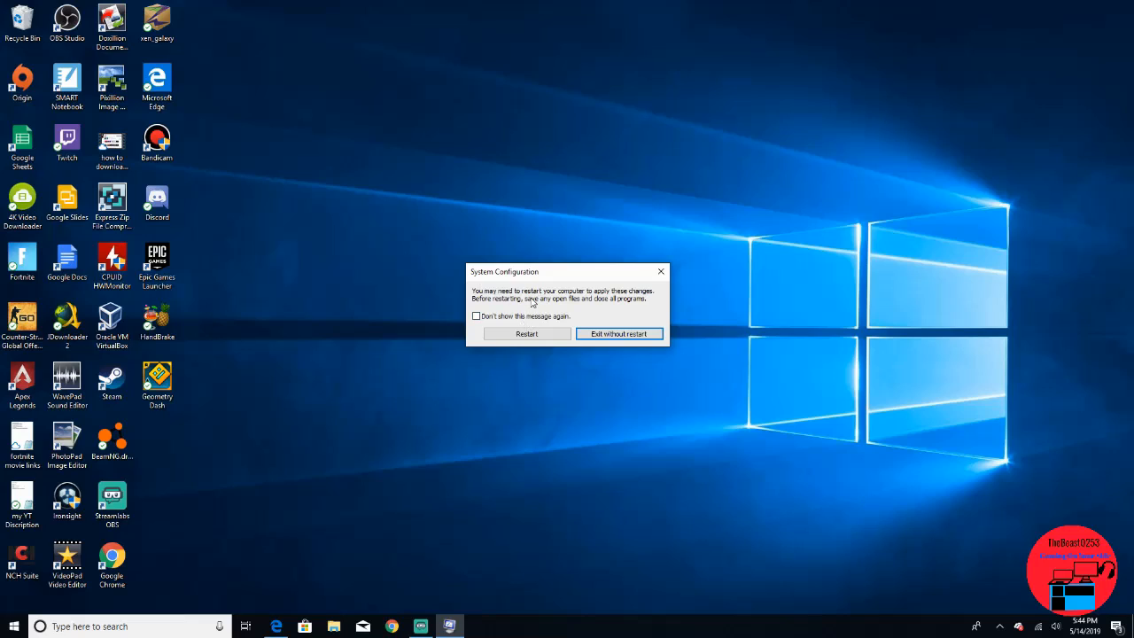
mouse_move(695, 248)
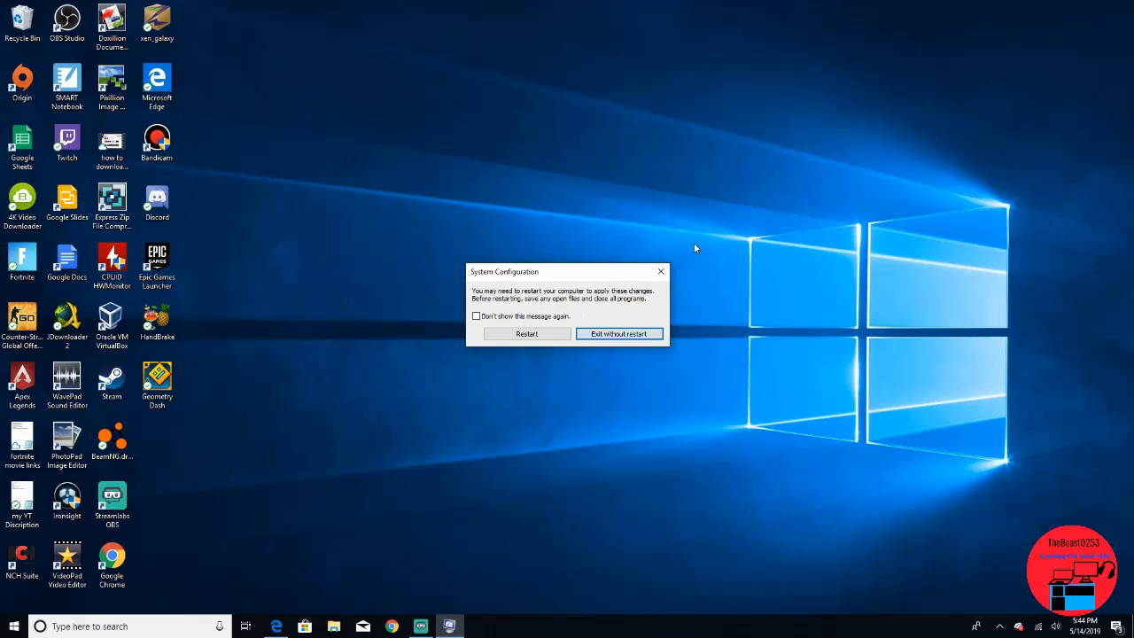
mouse_move(360, 282)
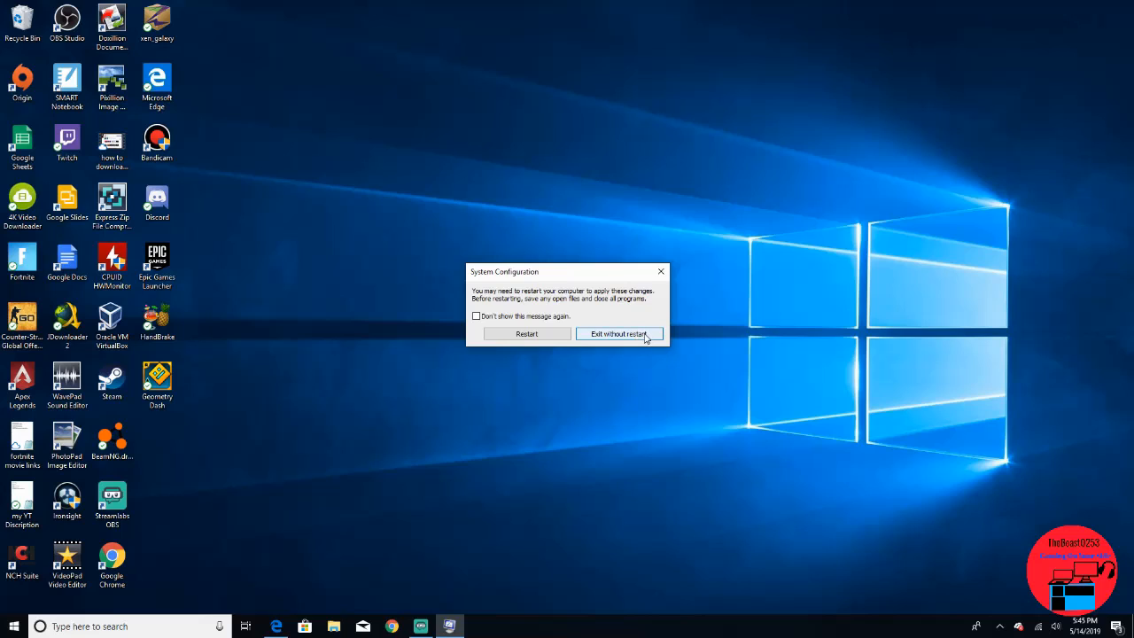
click(618, 333)
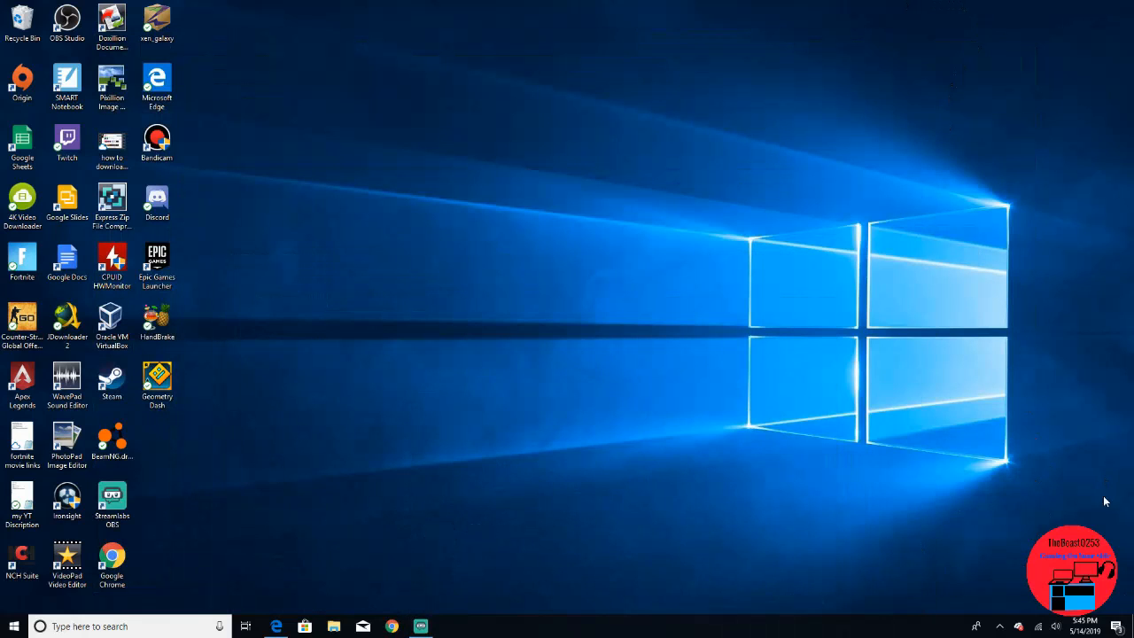
mouse_move(943, 372)
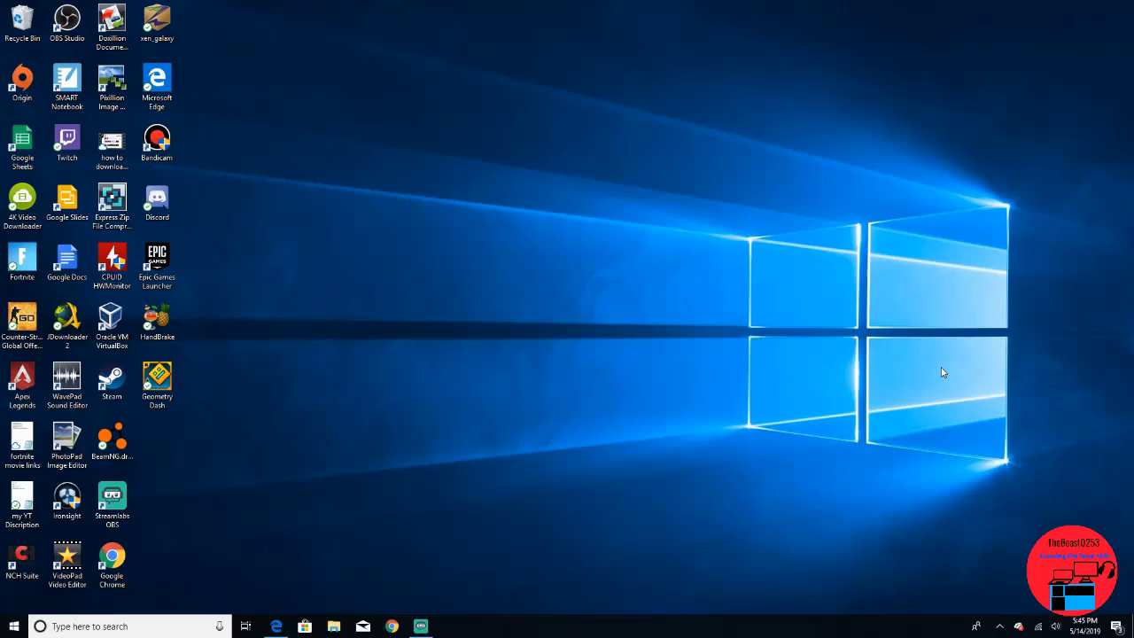
mouse_move(411, 113)
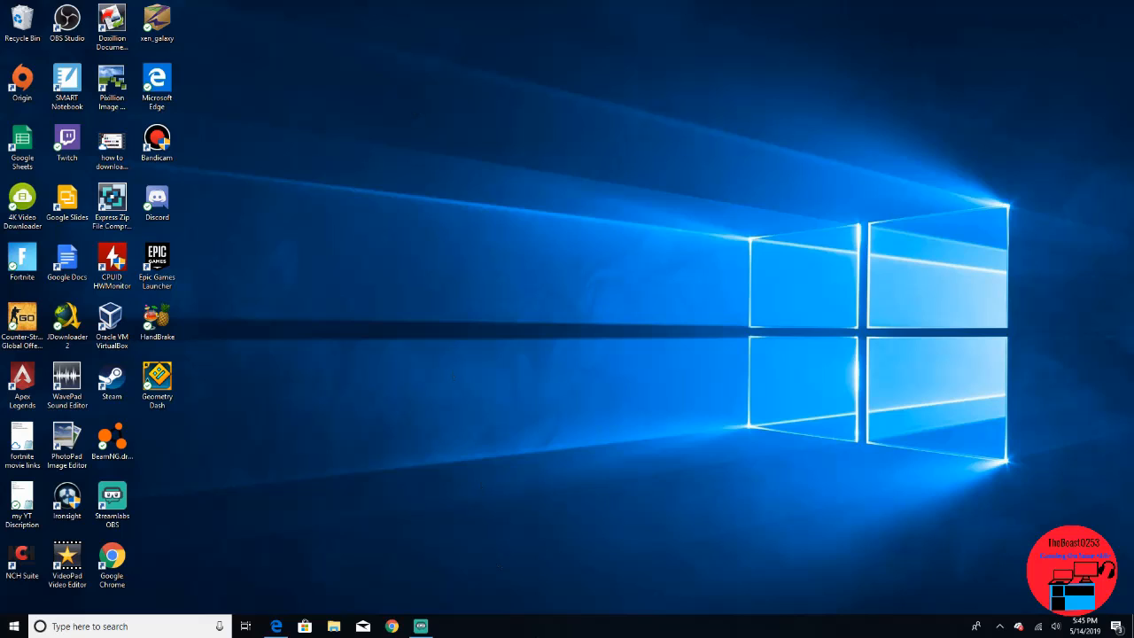
- Restore the Streamlabs OBS window from the taskbar
click(420, 627)
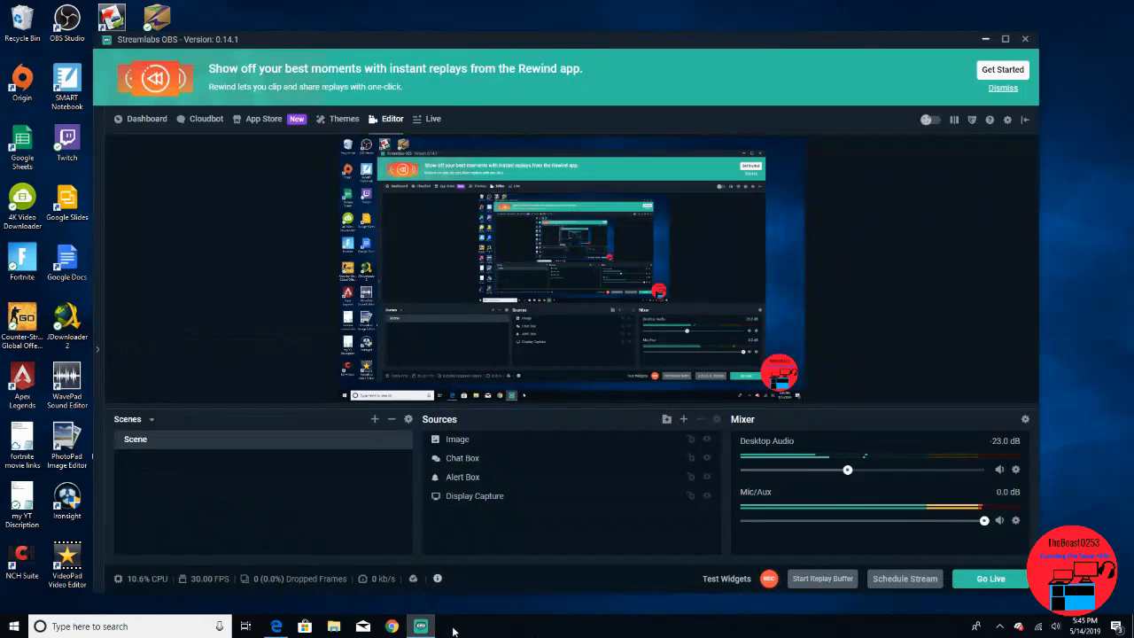